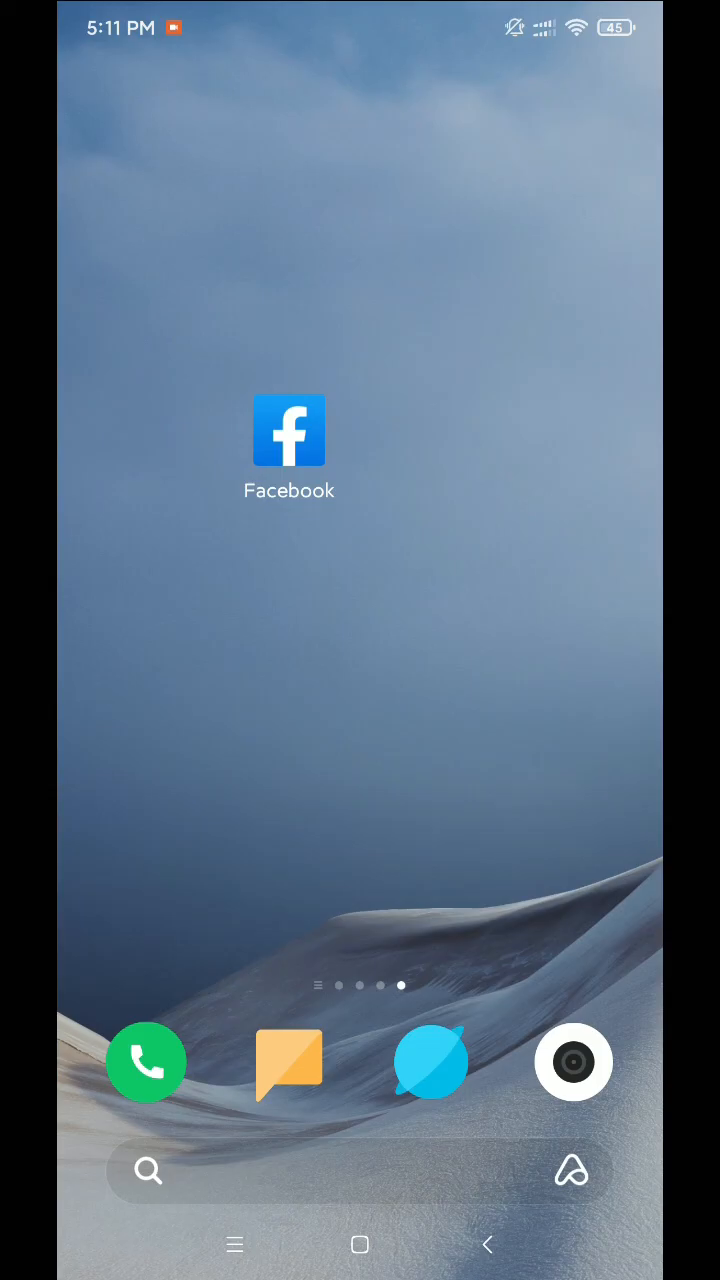
From the home screen, reach the Apps page in Settings (Manage apps, Dual apps, Permissions, App lock)
{"action": "scroll", "scroll_direction": "left", "scroll_amount": 3}
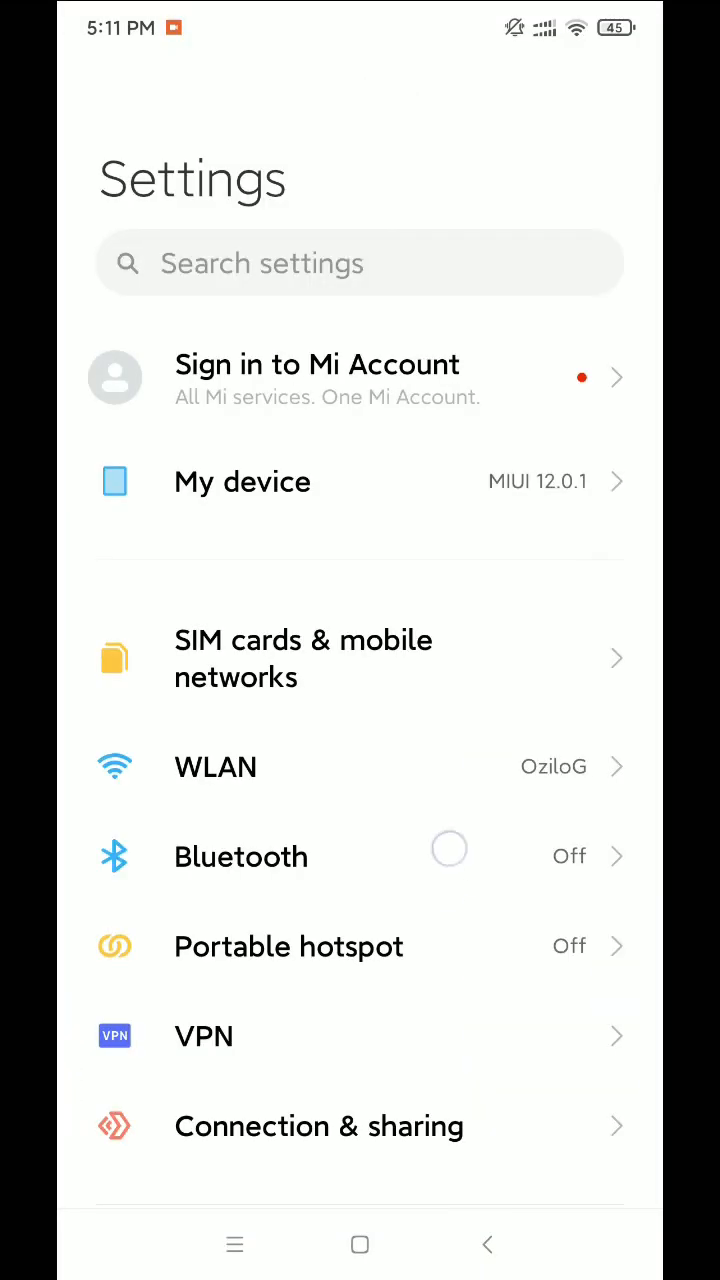
{"action": "scroll", "scroll_direction": "down", "scroll_amount": 3}
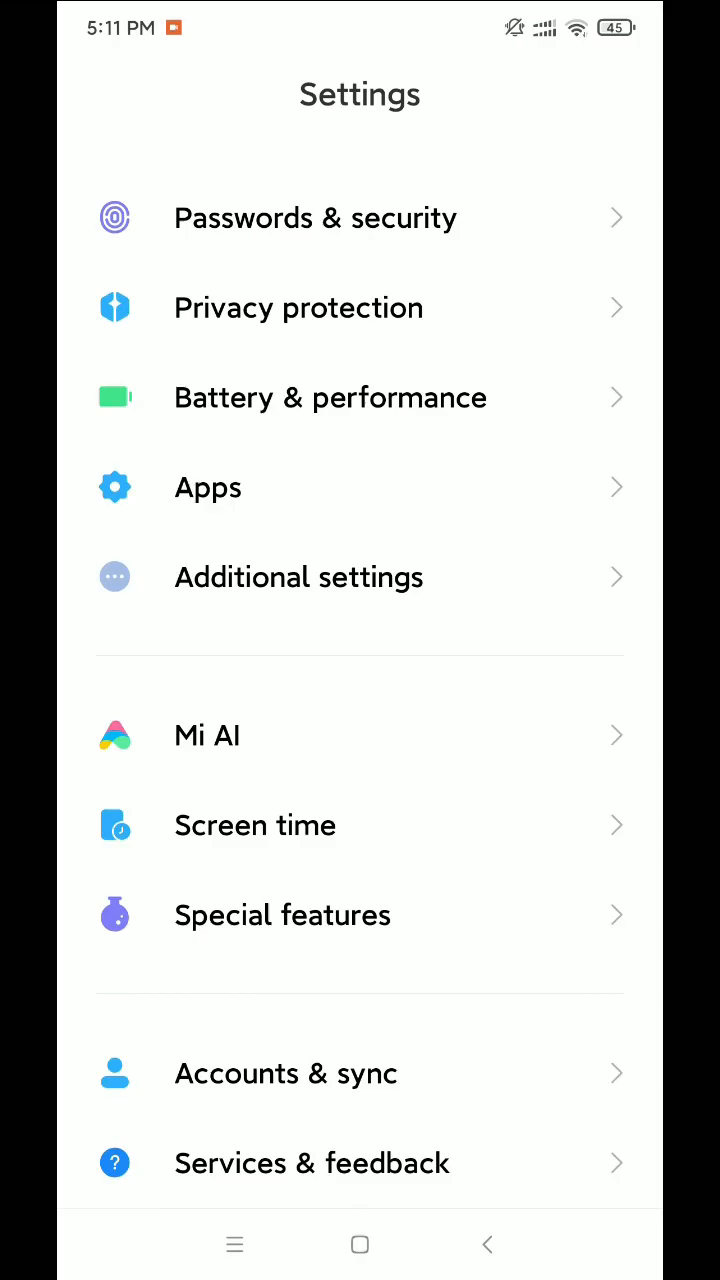
{"action": "scroll", "scroll_direction": "down", "scroll_amount": 3}
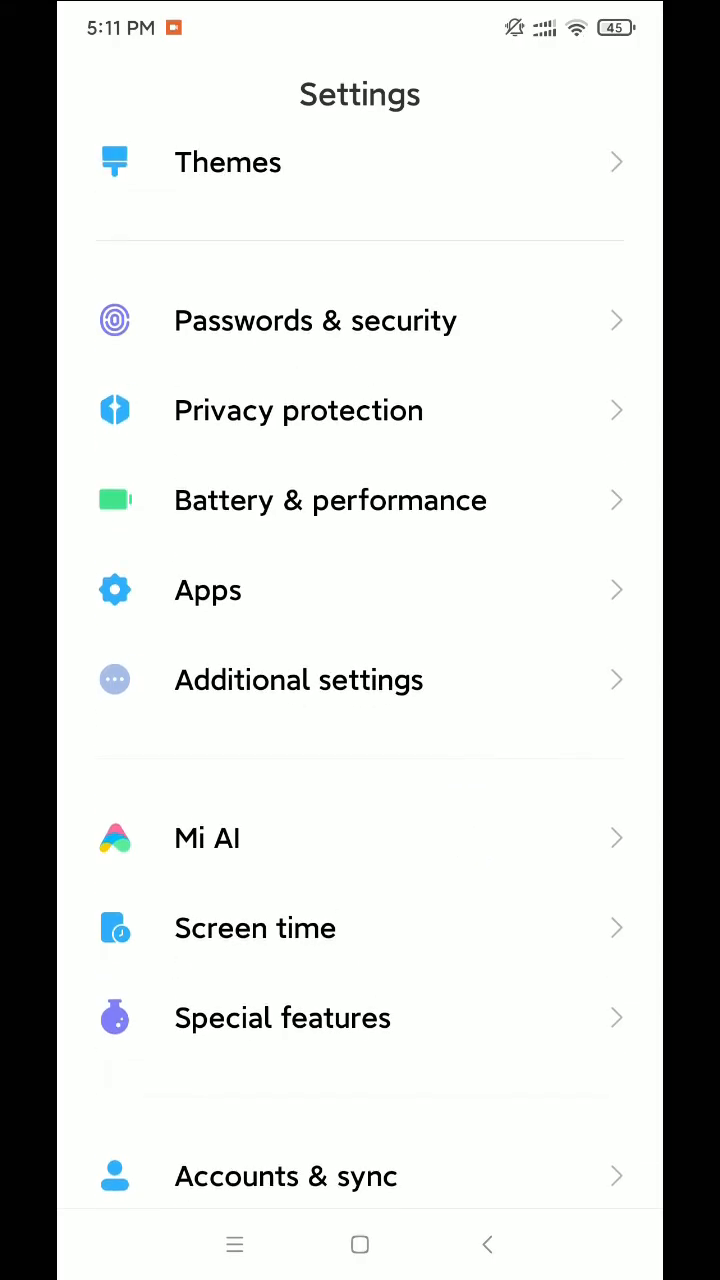
{"action": "left_click", "coordinate": [208, 592]}
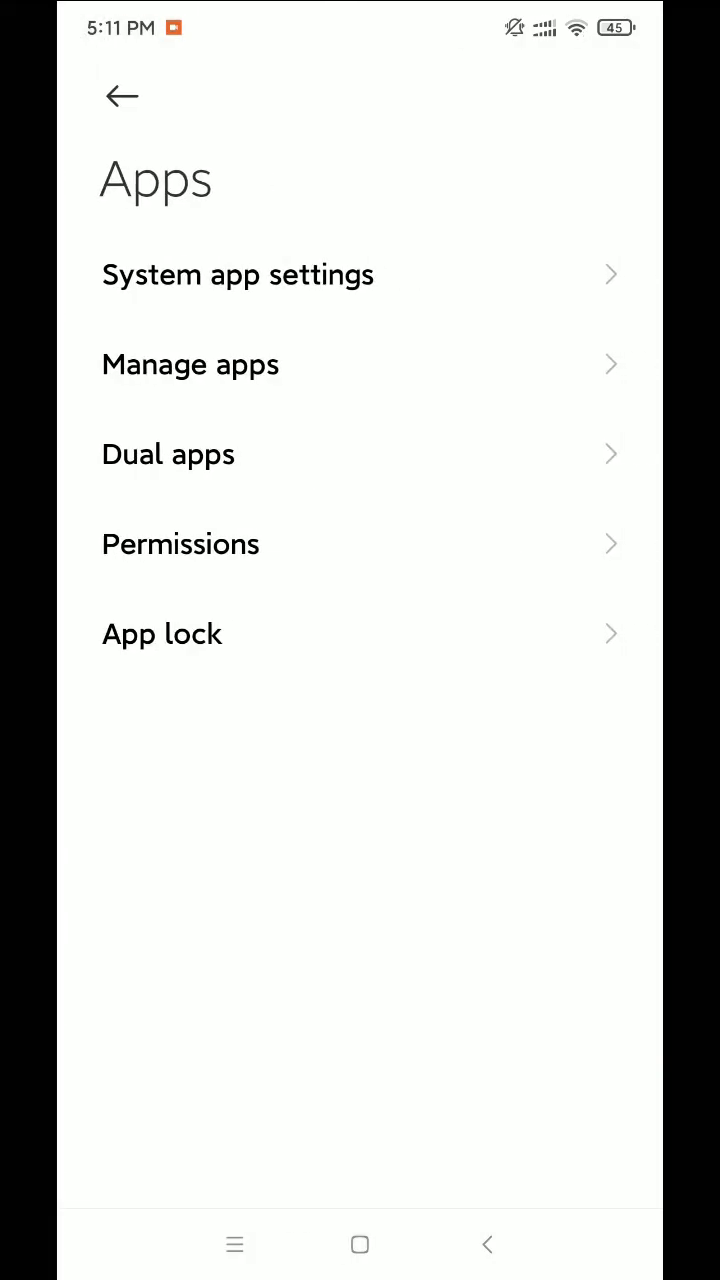
Show the Manage apps list of all 111 installed apps and browse through it
{"action": "left_click", "coordinate": [190, 364]}
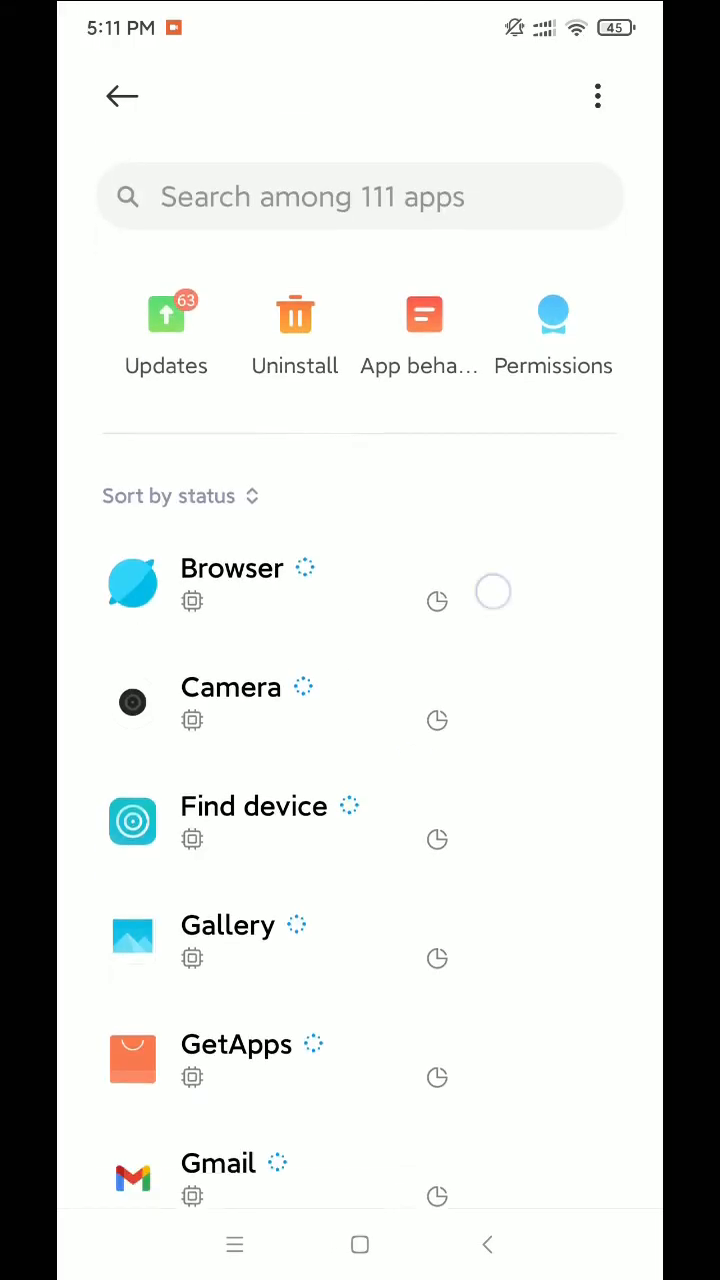
{"action": "scroll", "scroll_direction": "down", "scroll_amount": 3}
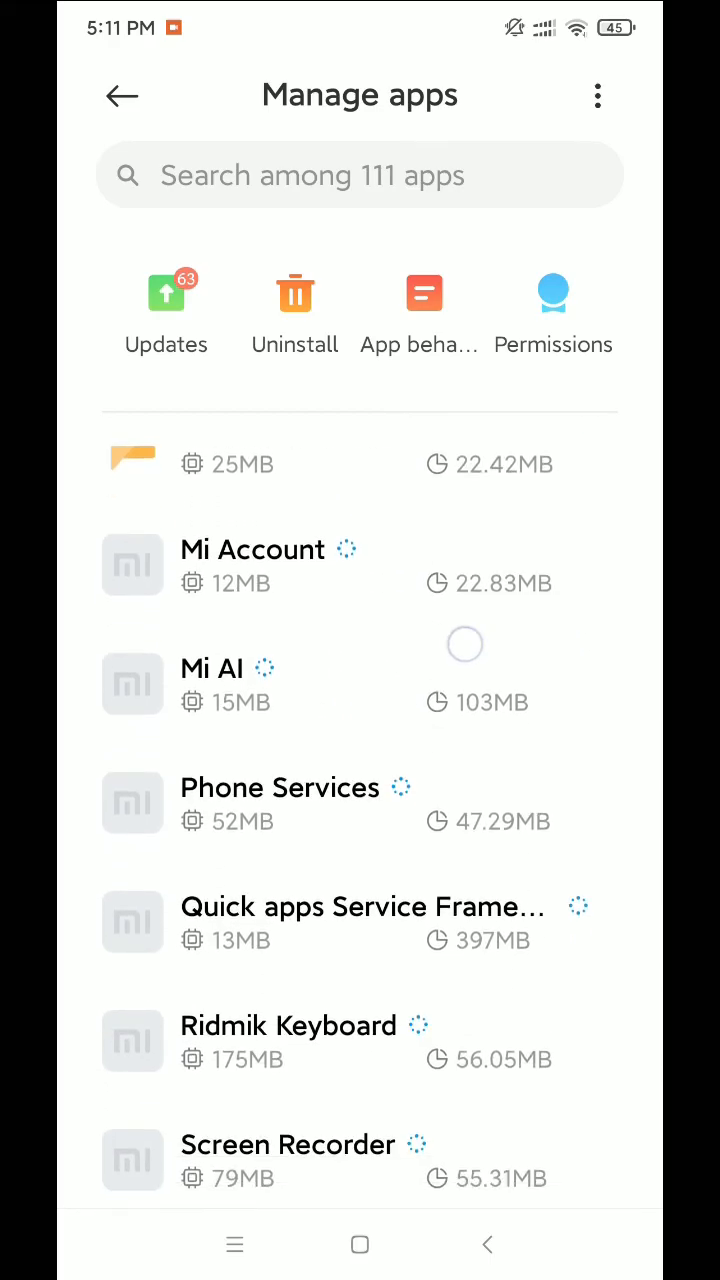
{"action": "scroll", "scroll_direction": "down", "scroll_amount": 3}
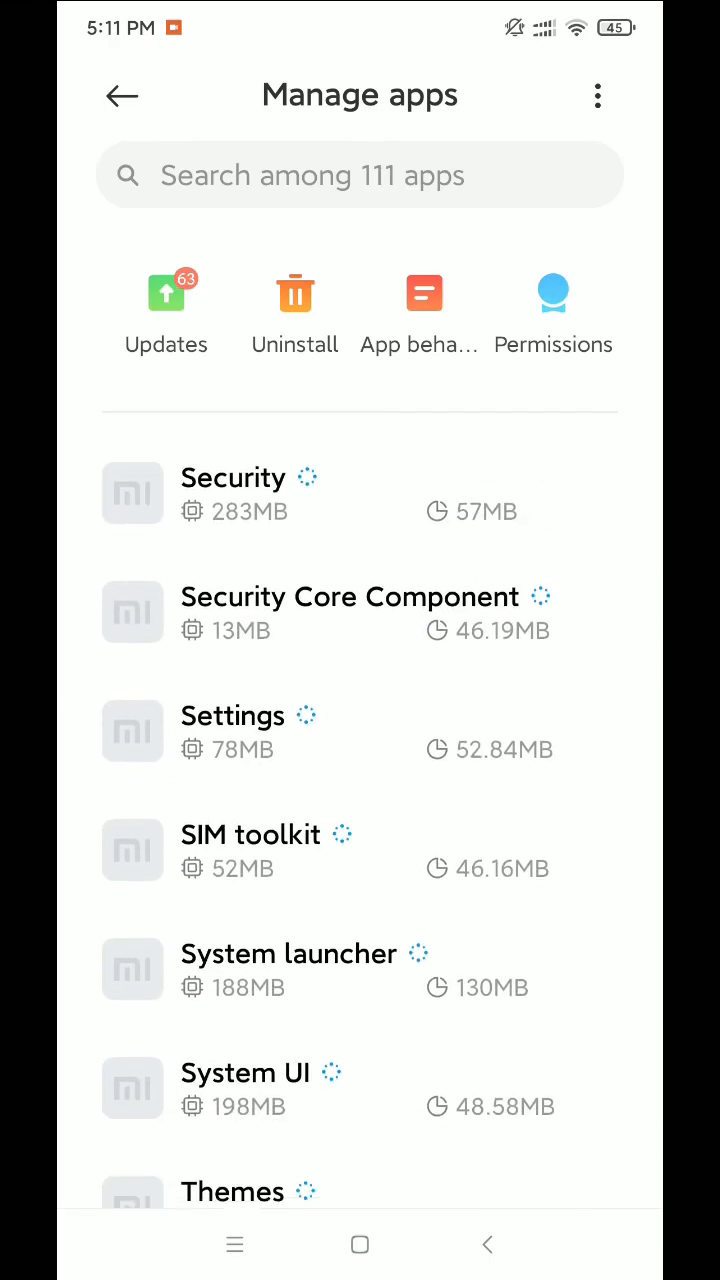
{"action": "scroll", "scroll_direction": "down", "scroll_amount": 3}
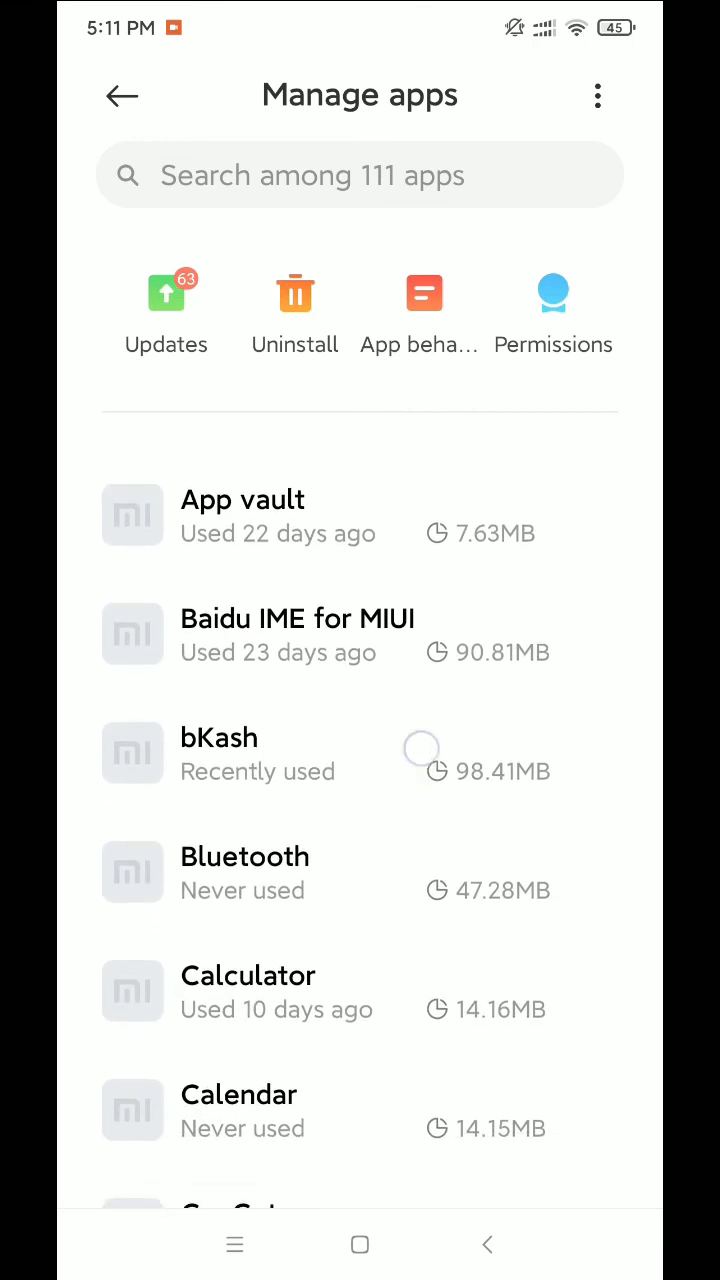
{"action": "scroll", "scroll_direction": "down", "scroll_amount": 3}
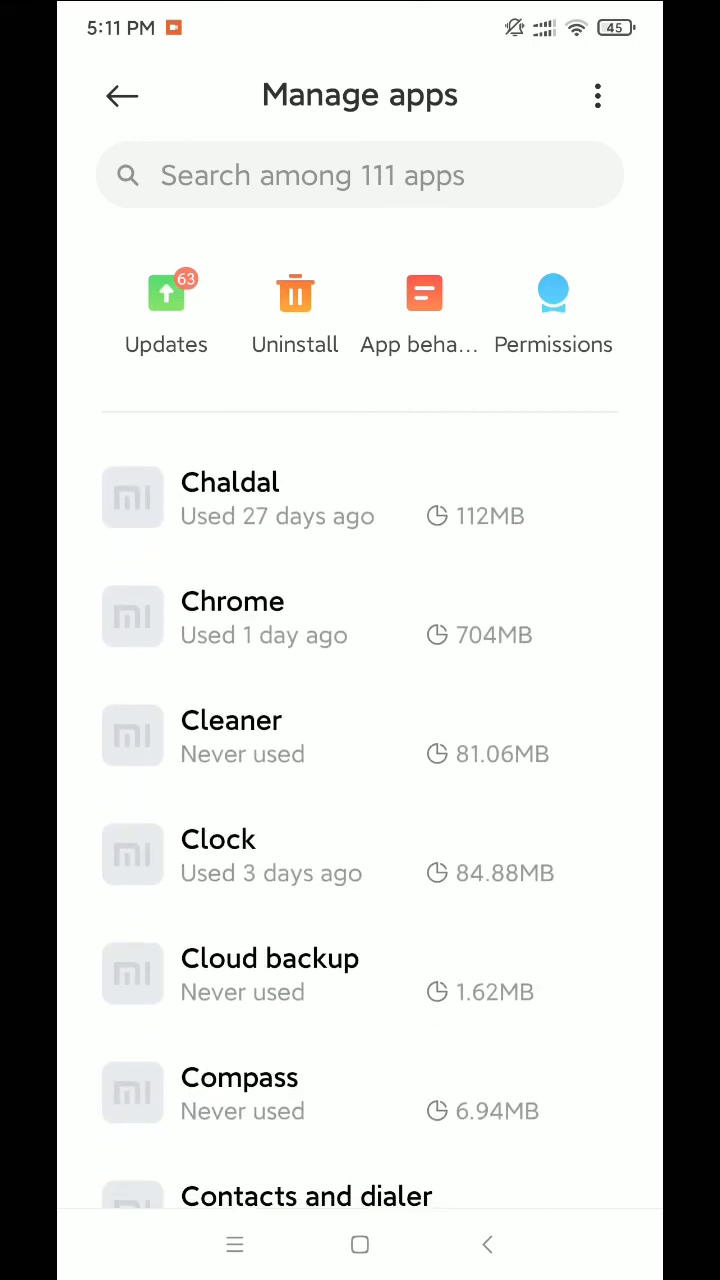
Search 'fa' to find Facebook, clear all its data and confirm the wipe
{"action": "left_click", "coordinate": [360, 176]}
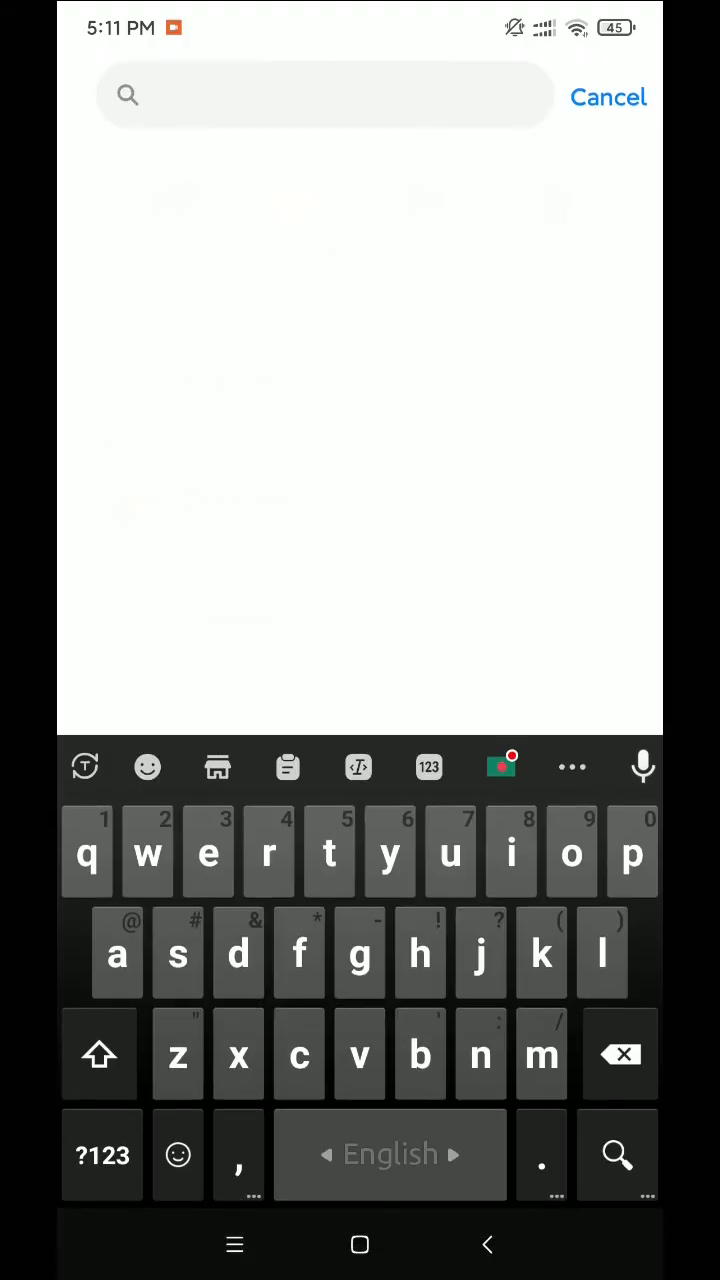
{"action": "type", "text": "fa"}
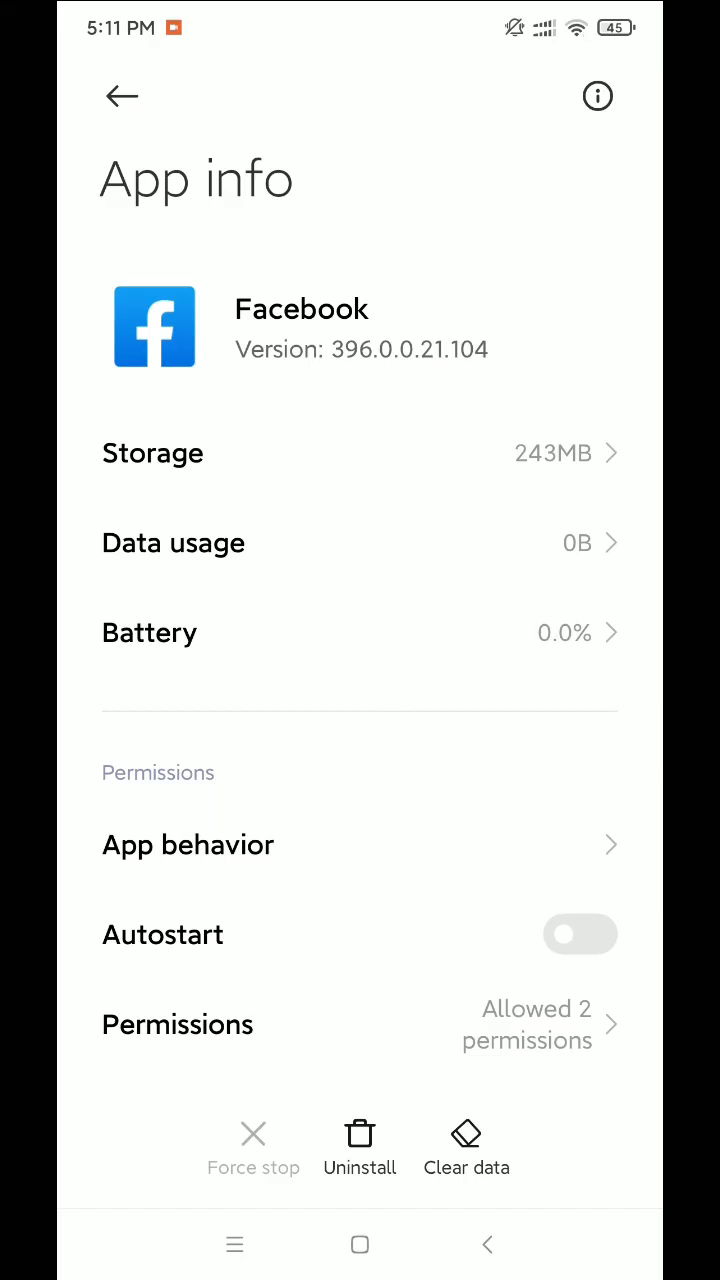
{"action": "left_click", "coordinate": [464, 1136]}
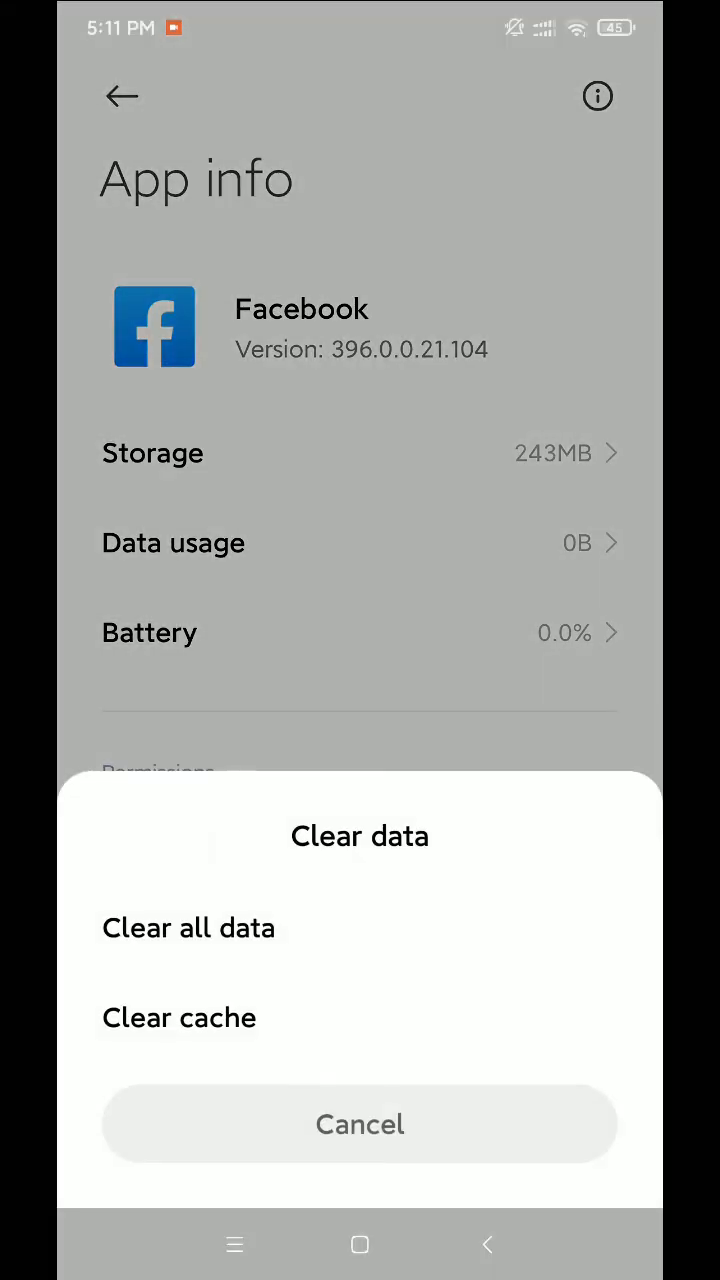
{"action": "left_click", "coordinate": [360, 1124]}
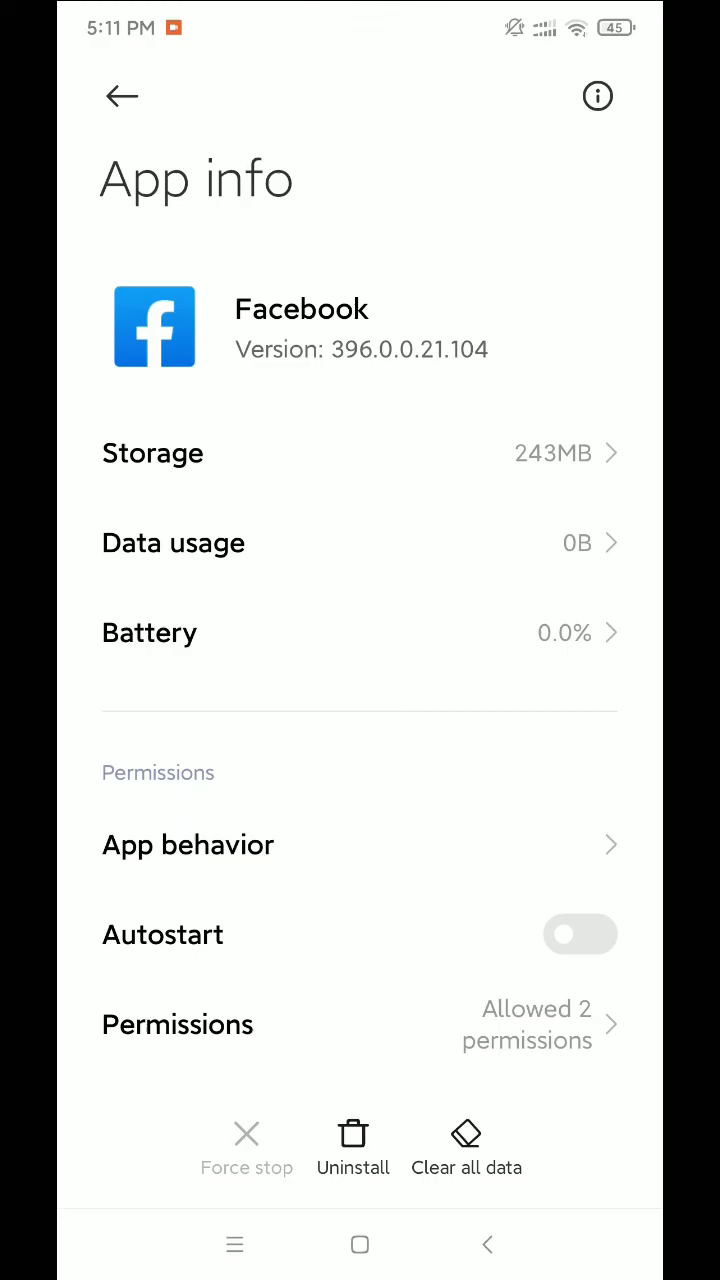
{"action": "left_click", "coordinate": [122, 96]}
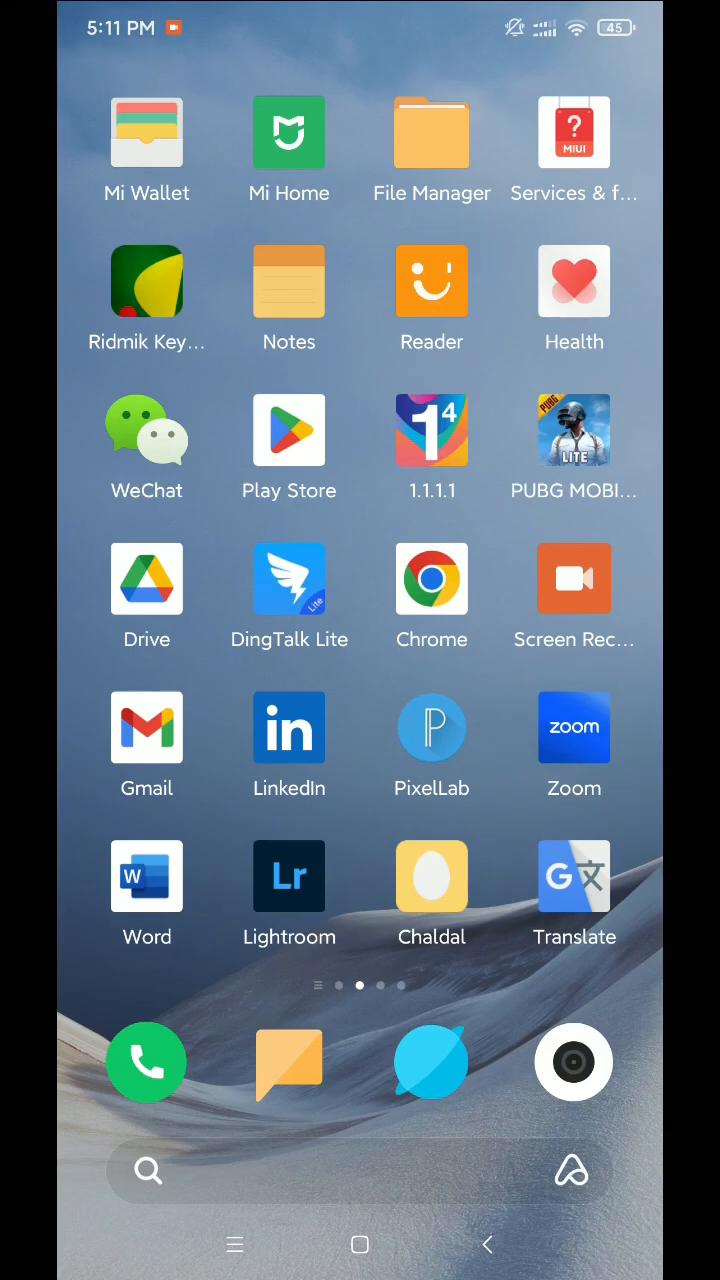
Launch Play Store, search 'facebook' from recent searches to check for an update, then return home
{"action": "left_click", "coordinate": [288, 430]}
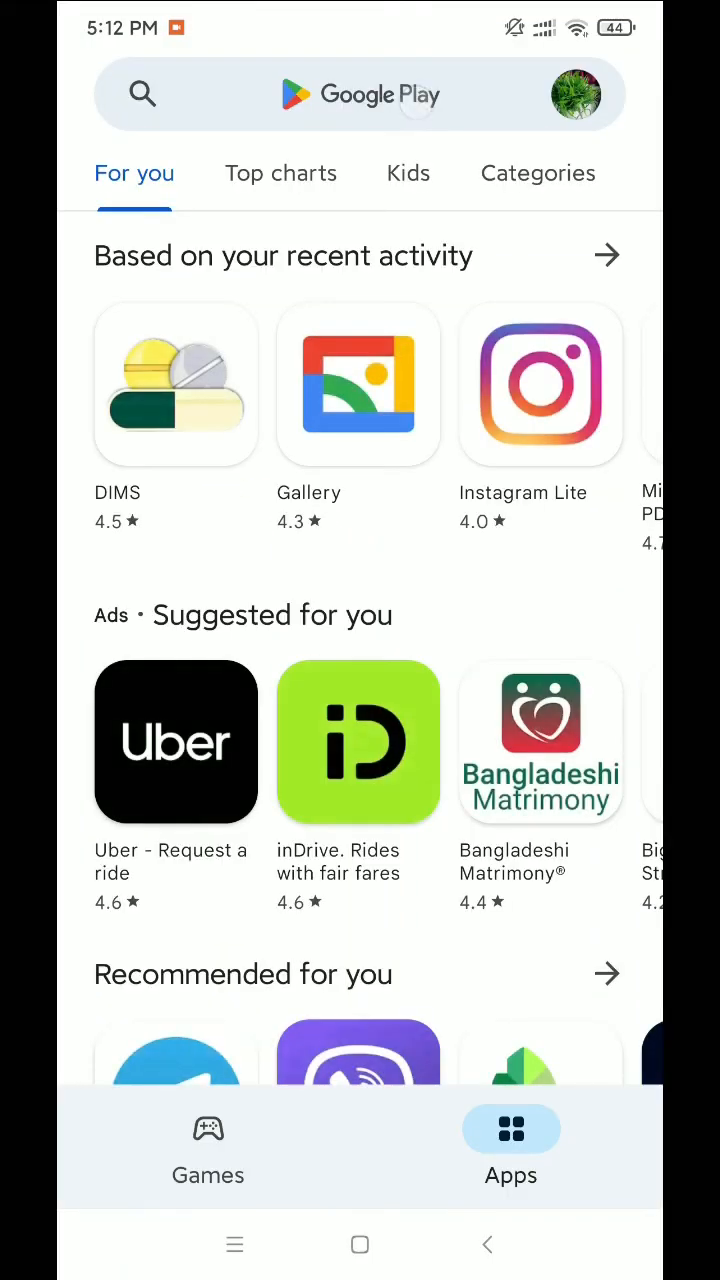
{"action": "left_click", "coordinate": [144, 94]}
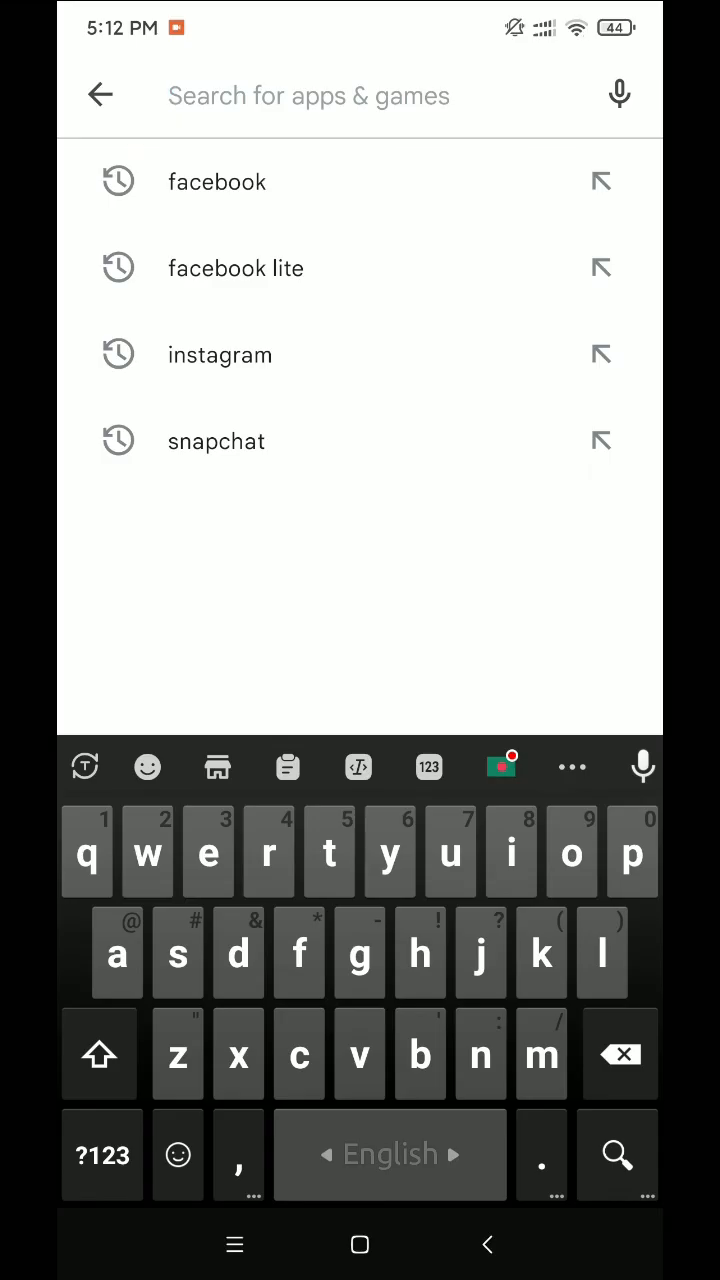
{"action": "left_click", "coordinate": [216, 180]}
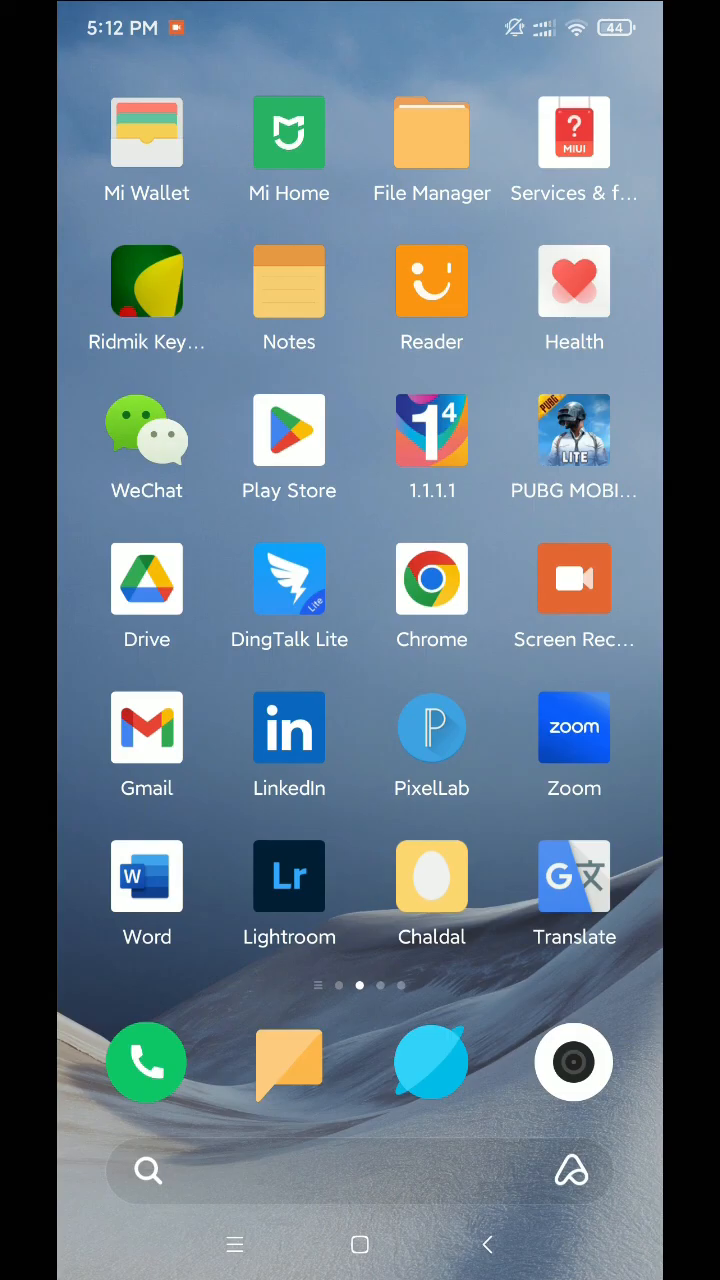
{"action": "scroll", "scroll_direction": "left", "scroll_amount": 3}
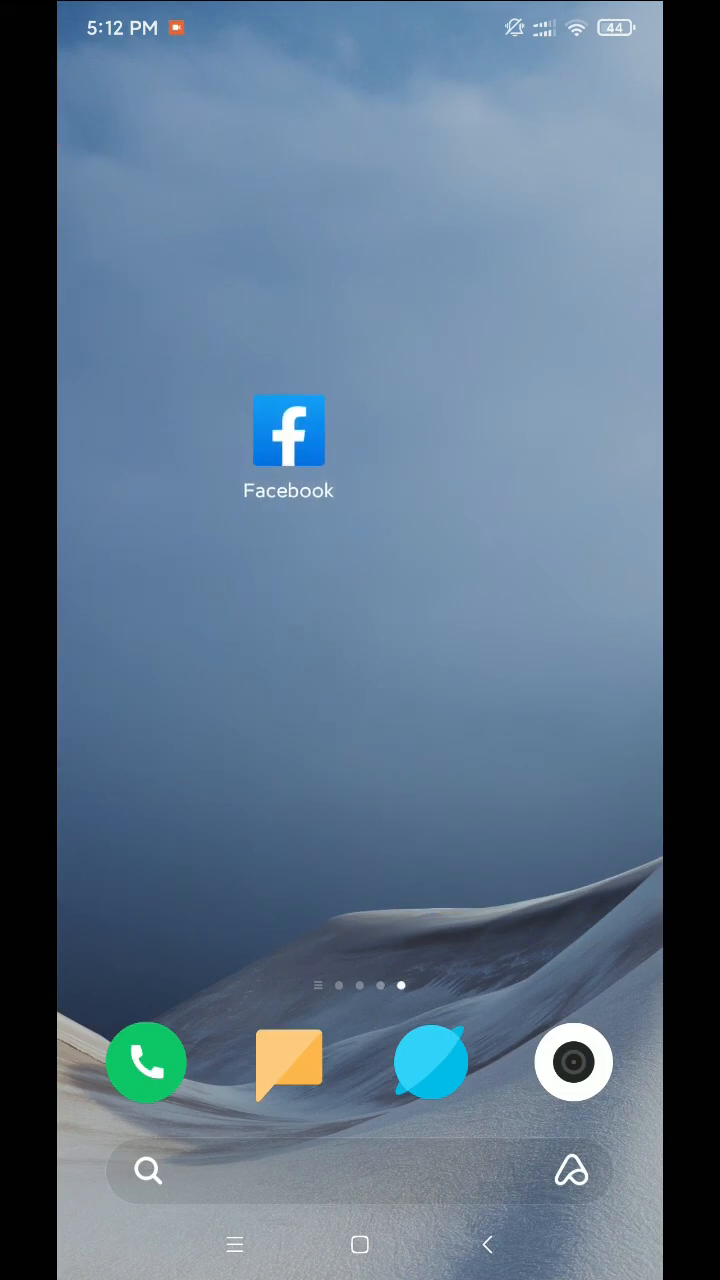